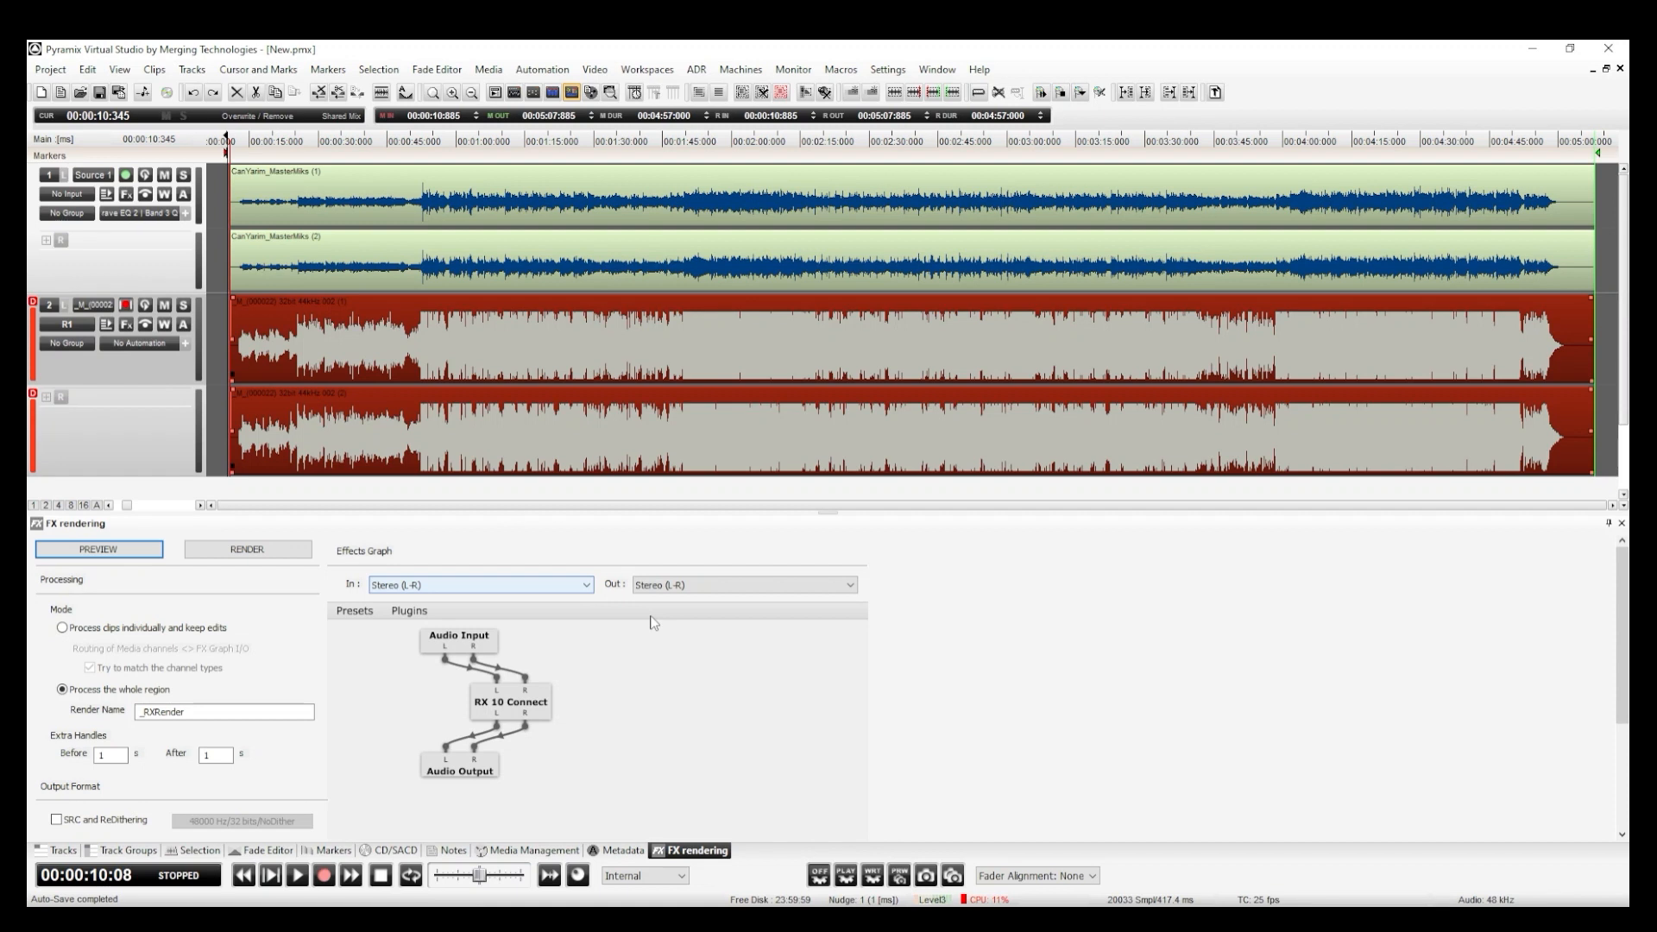
mouse_move(652, 723)
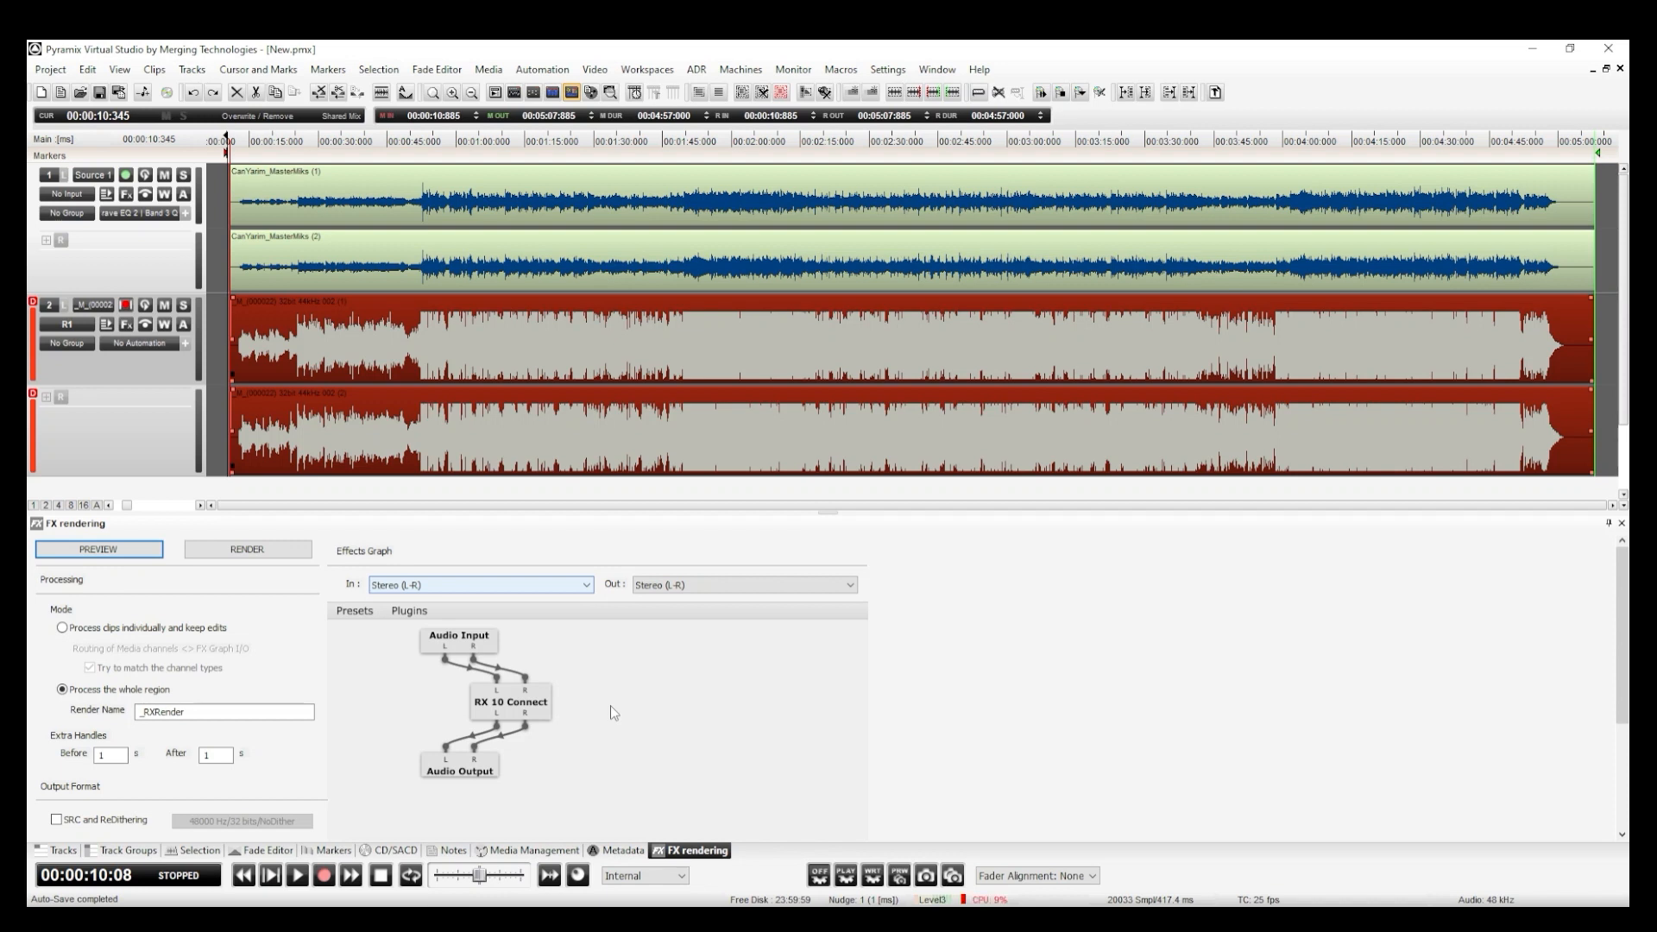
mouse_move(521, 709)
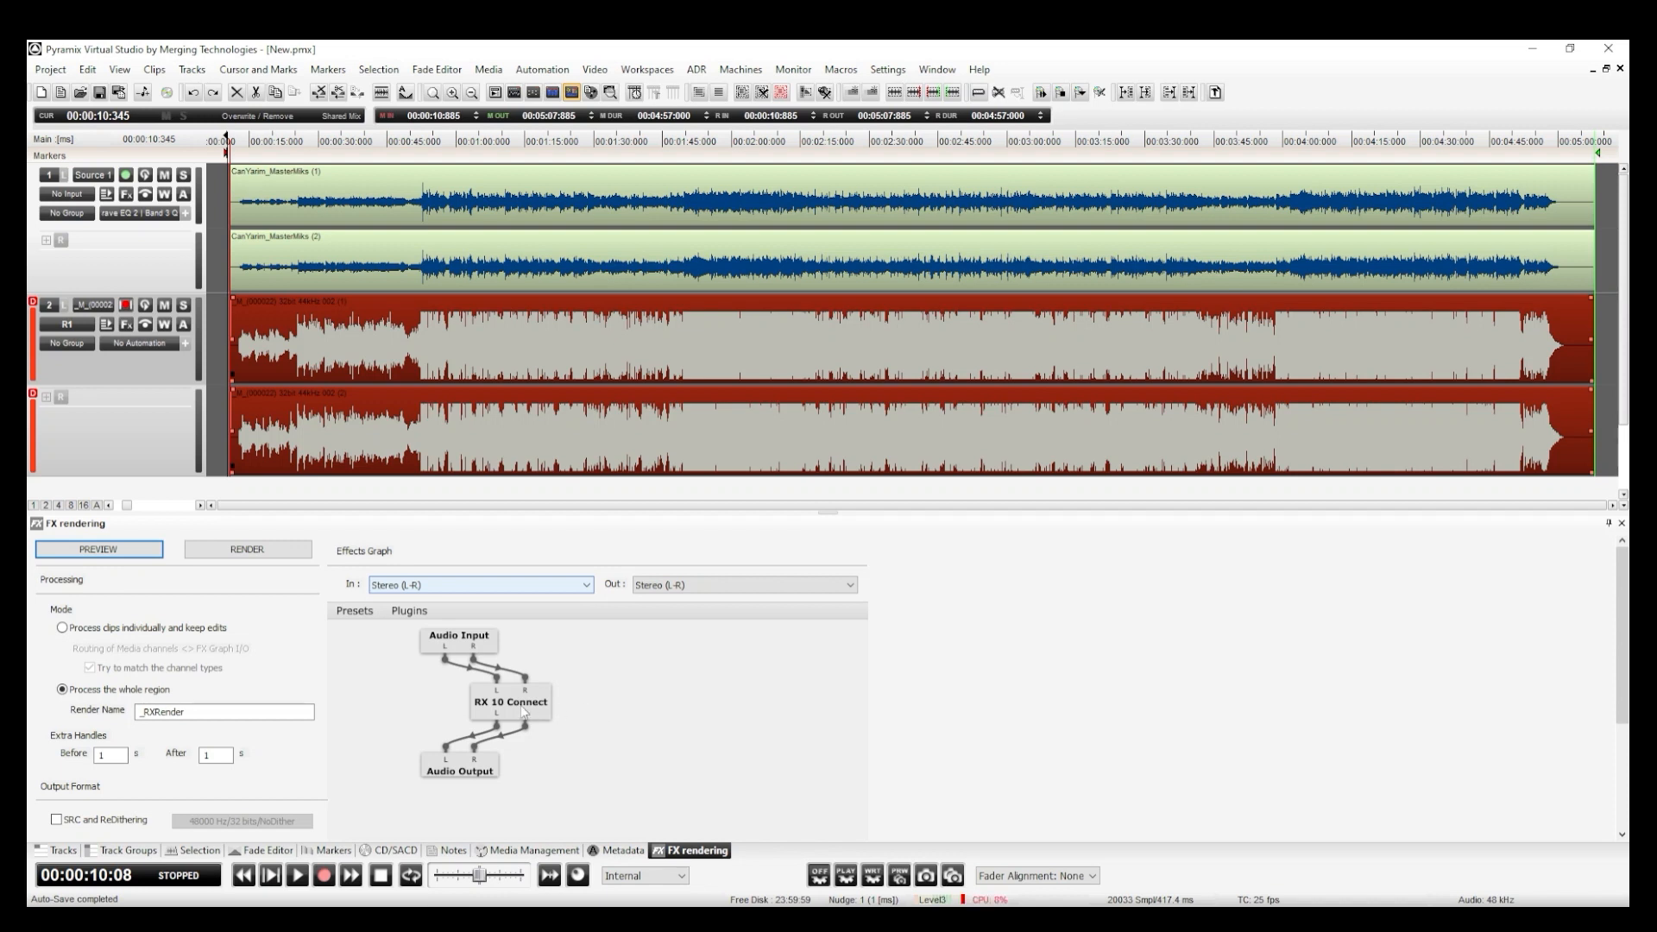
Render the whole region through the RX 10 Connect node so RX begins capturing the audio.
double_click(509, 702)
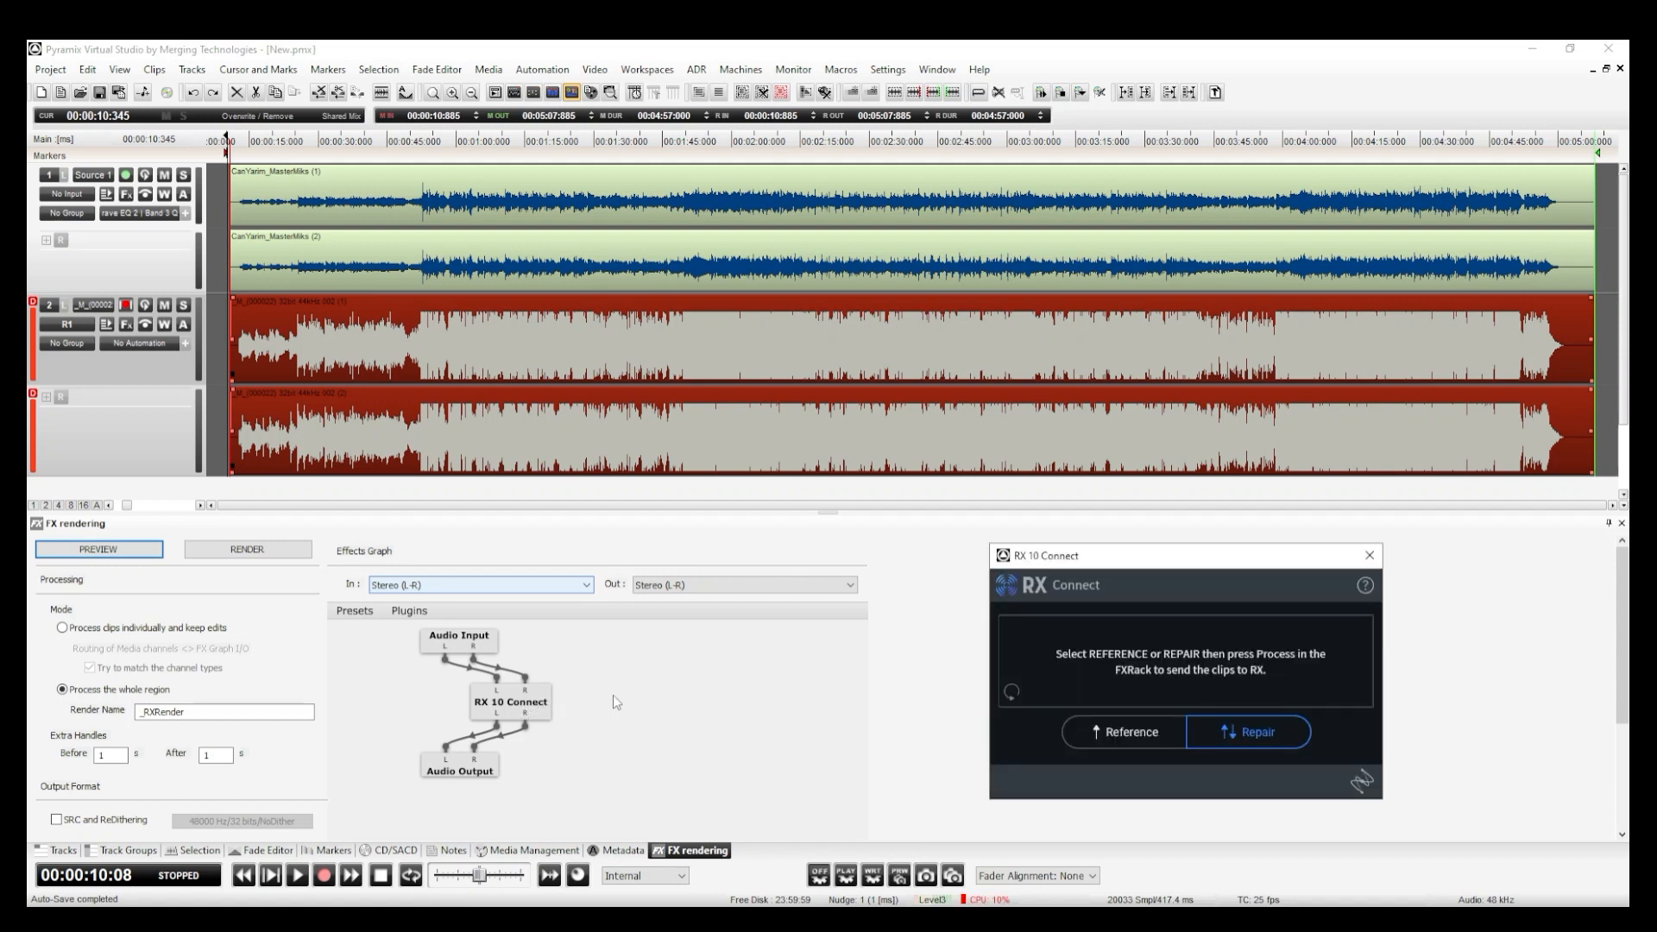
mouse_move(1115, 595)
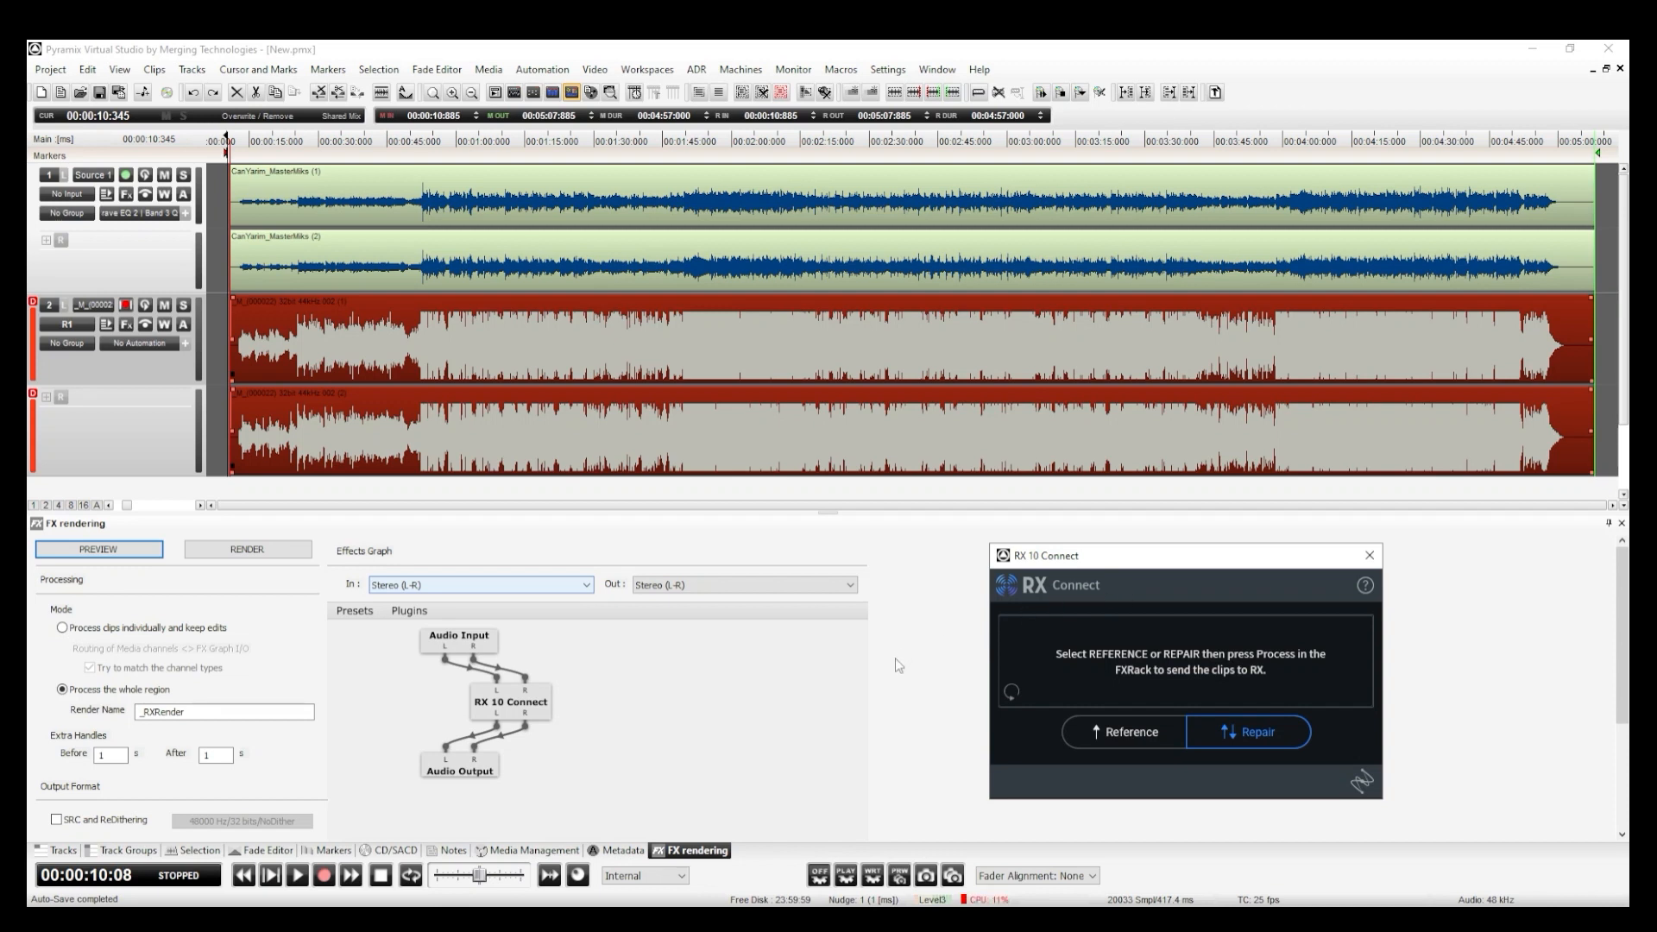
mouse_move(675, 666)
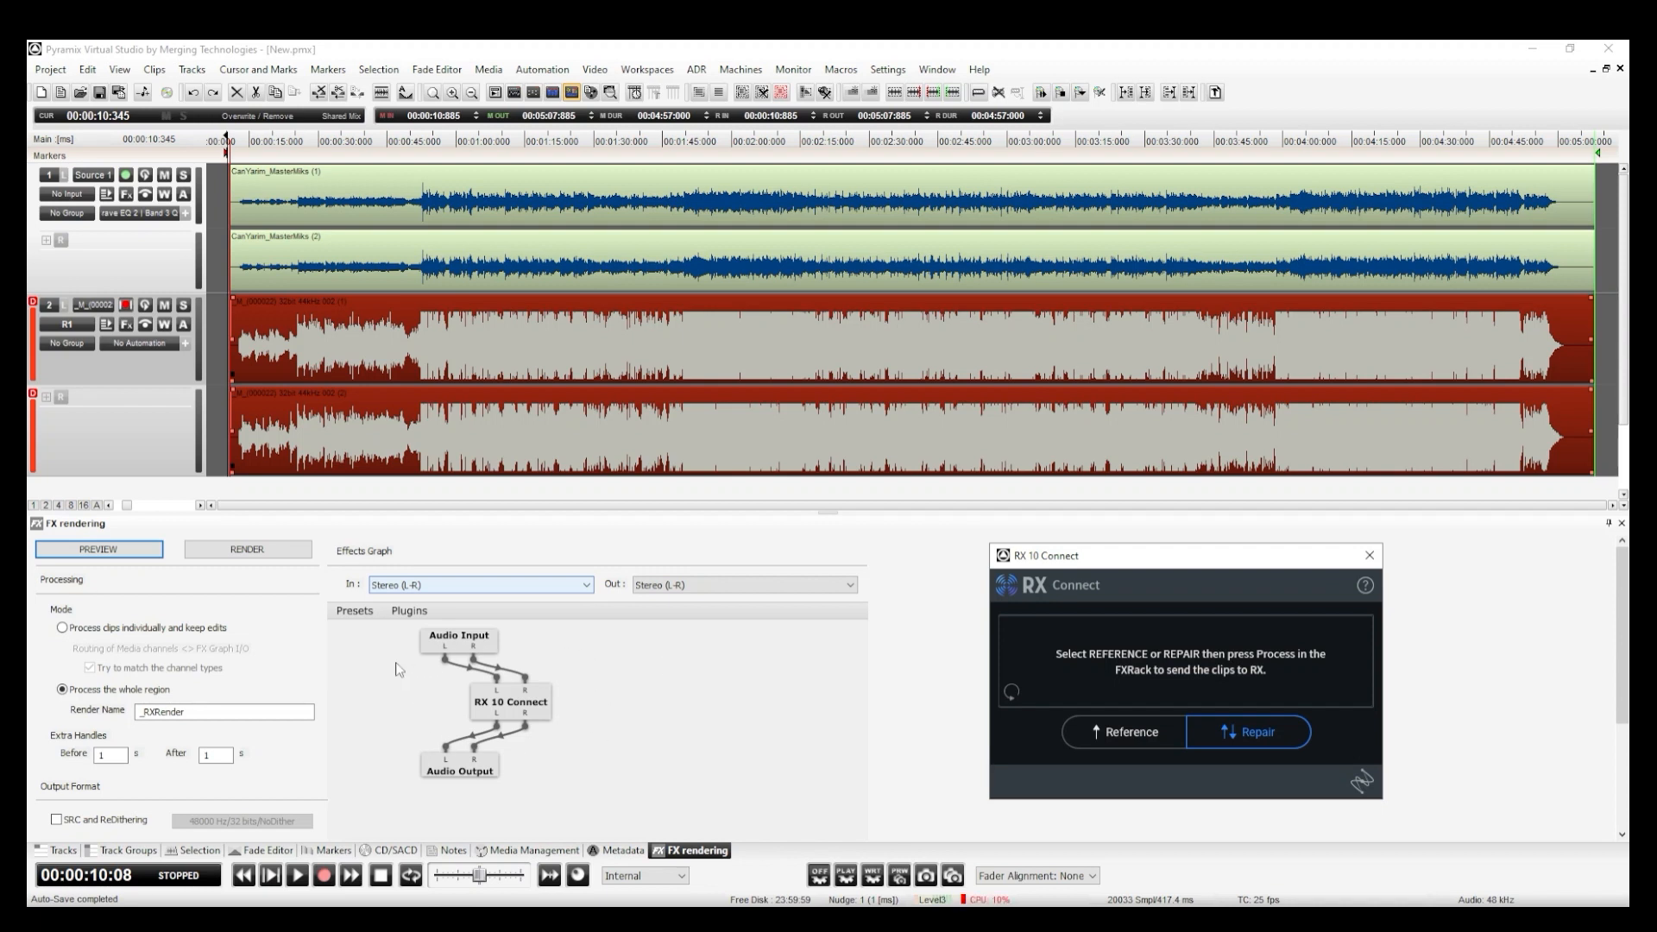
left_click(96, 549)
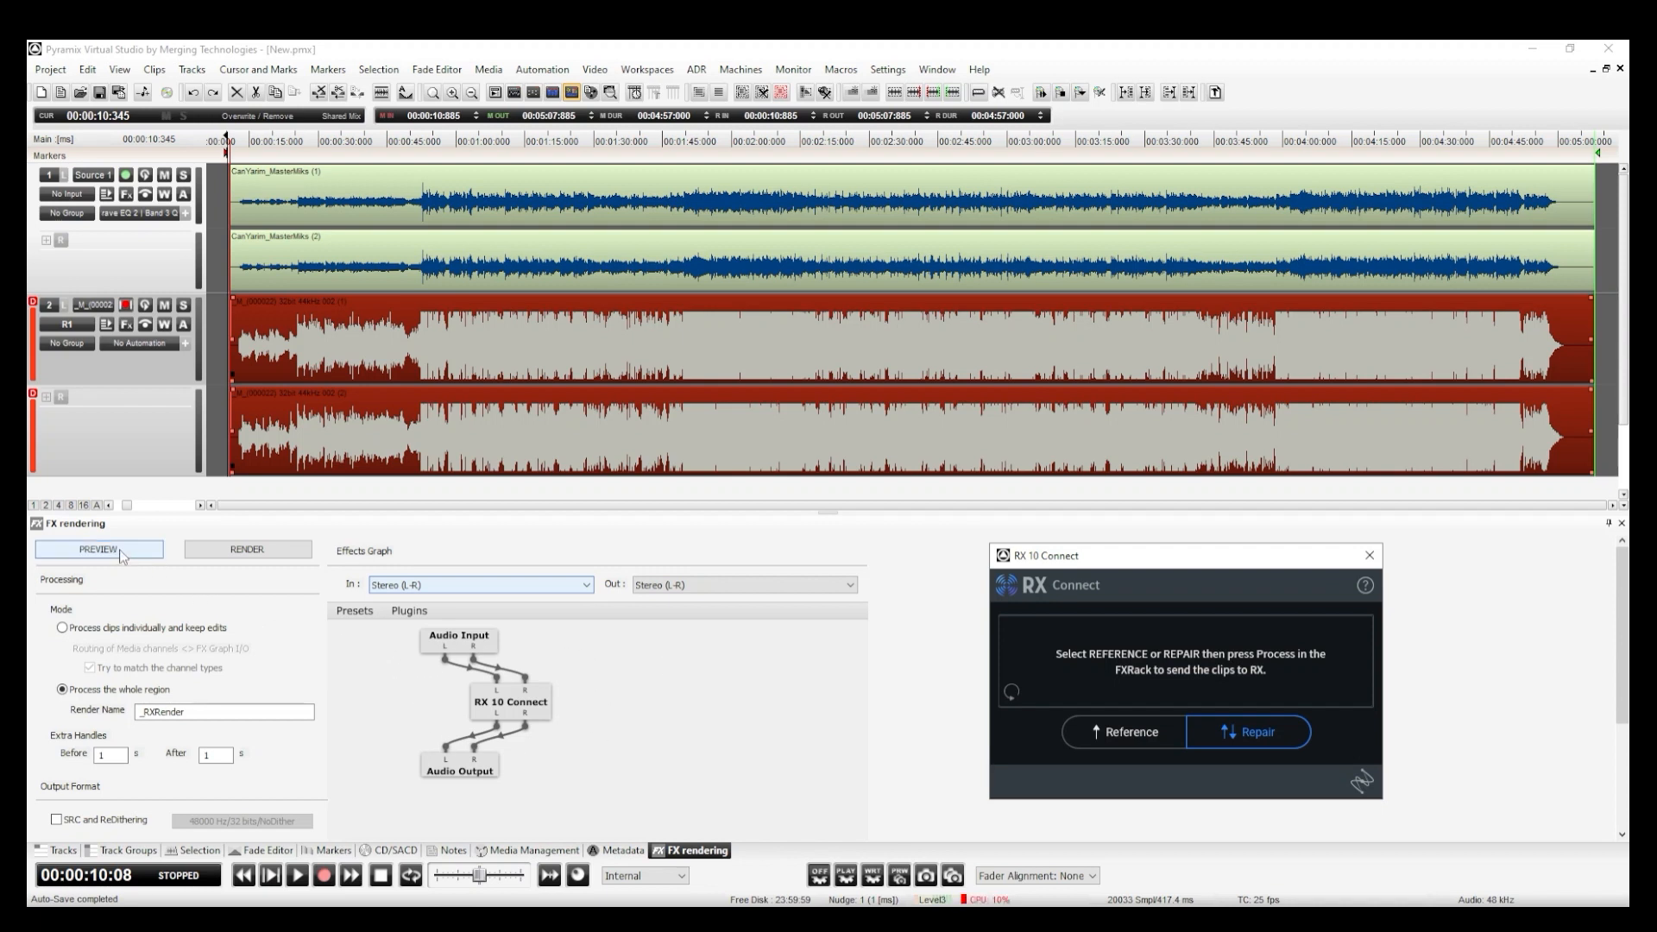
left_click(245, 549)
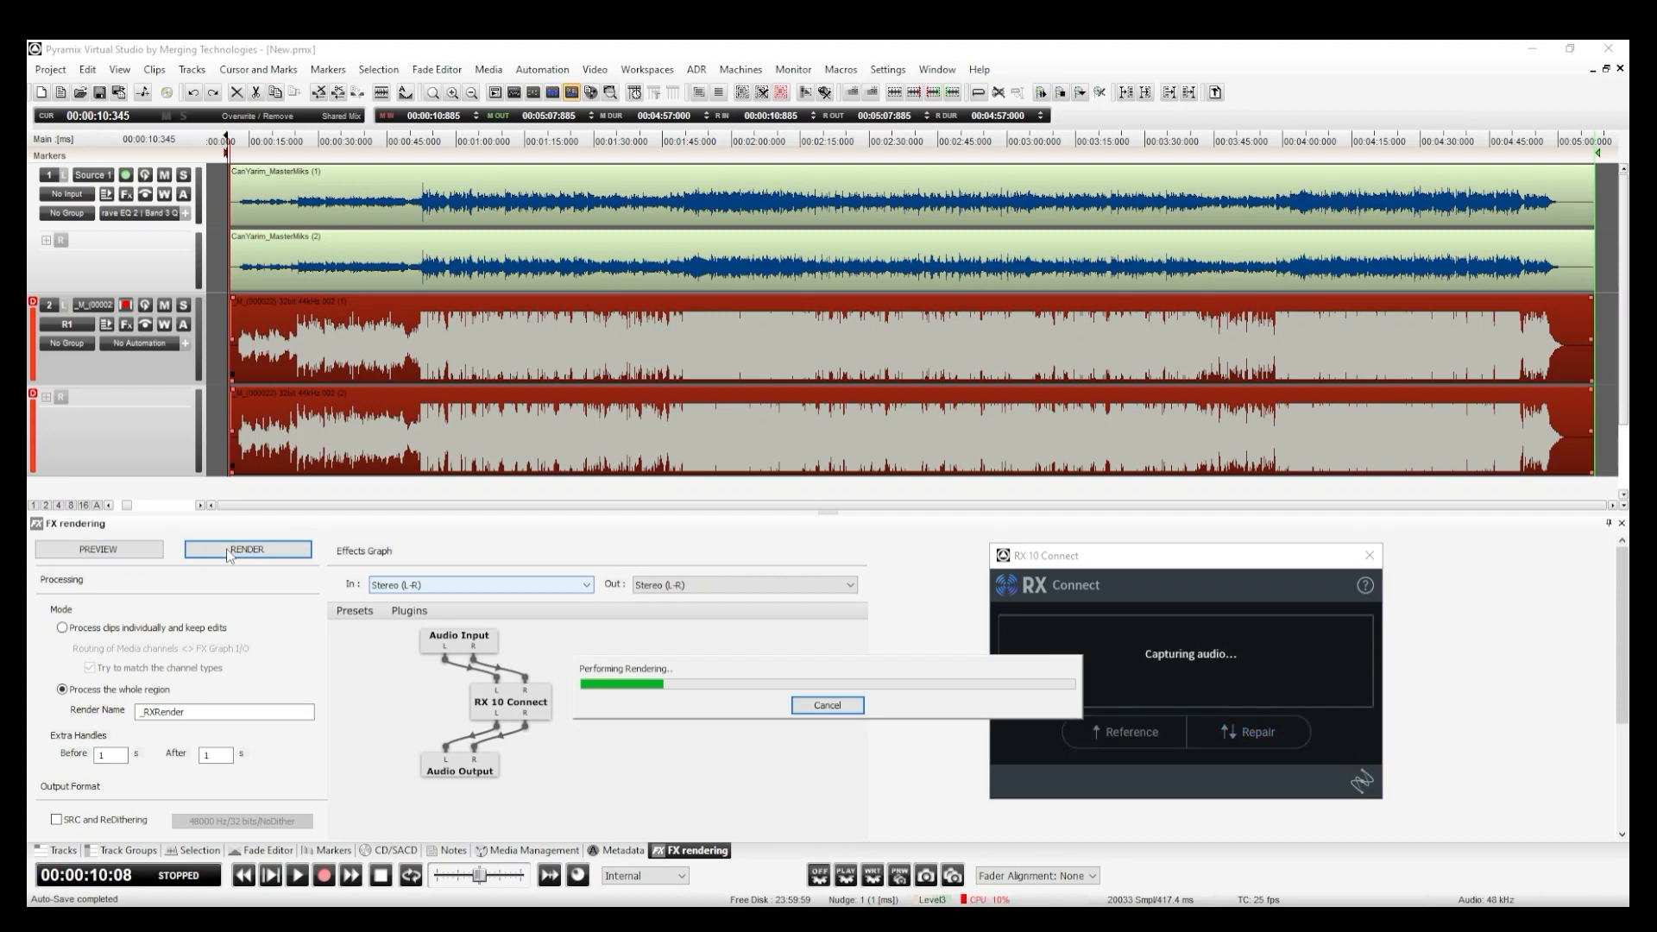